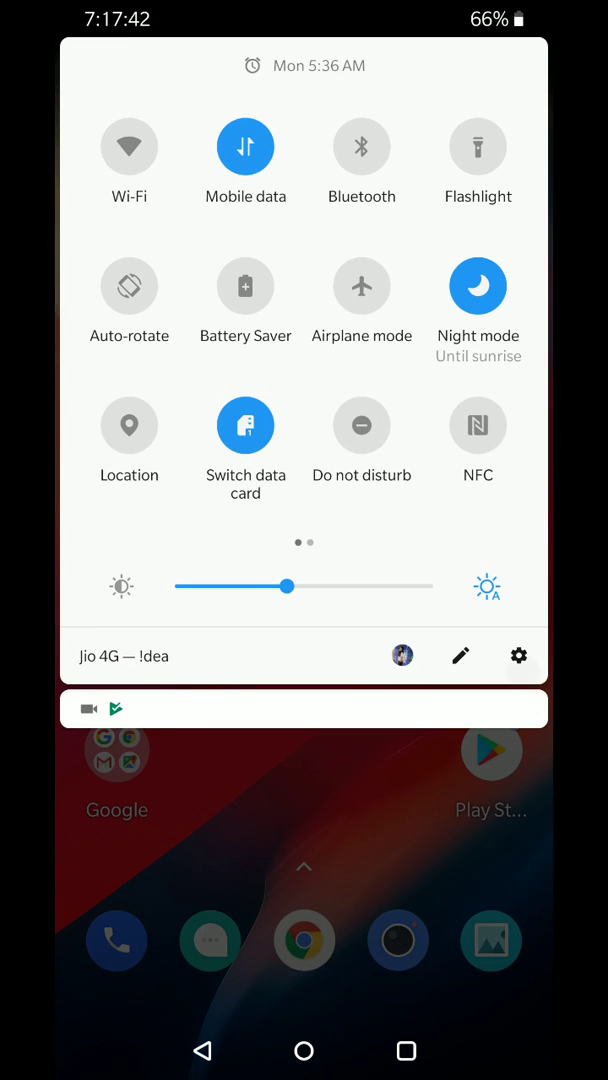
Open the full device Settings from Quick Settings and enter Display.
click(518, 655)
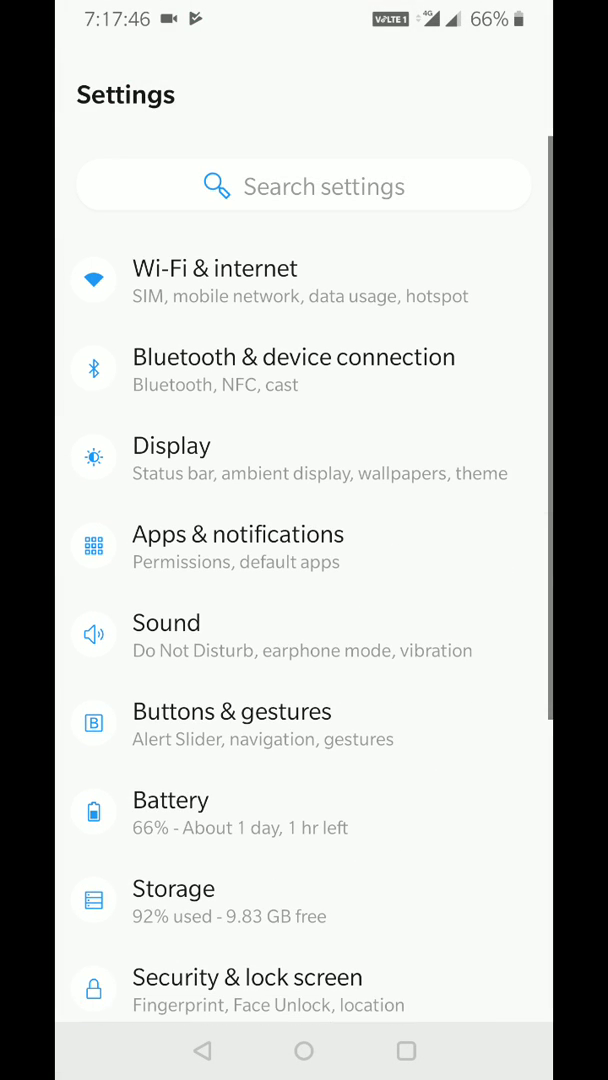
scroll(down, 3)
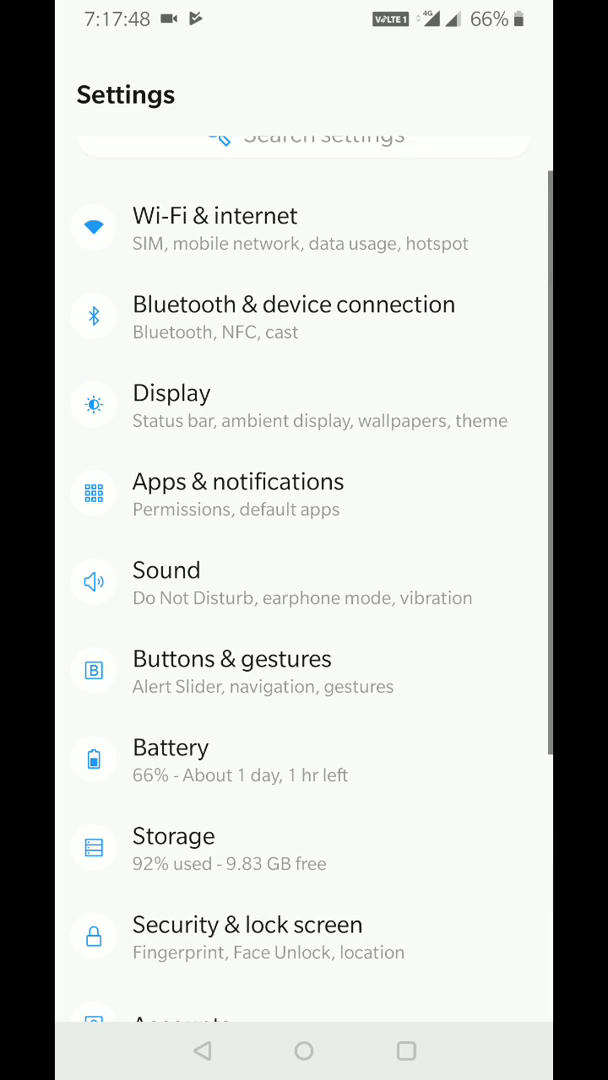
click(171, 393)
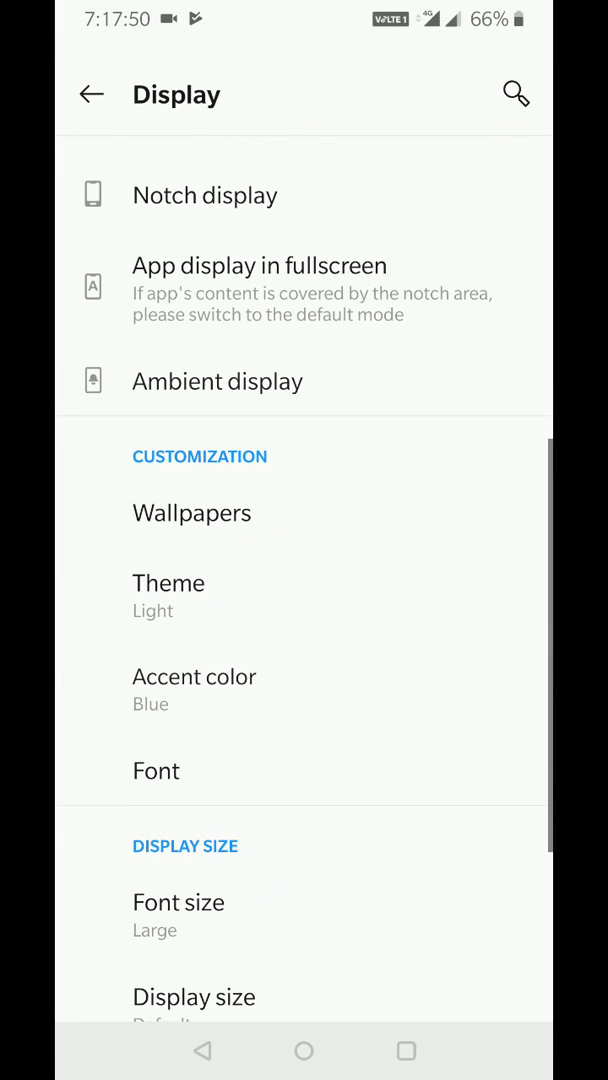
Scroll down to the Display size section and open Font size.
scroll(down, 3)
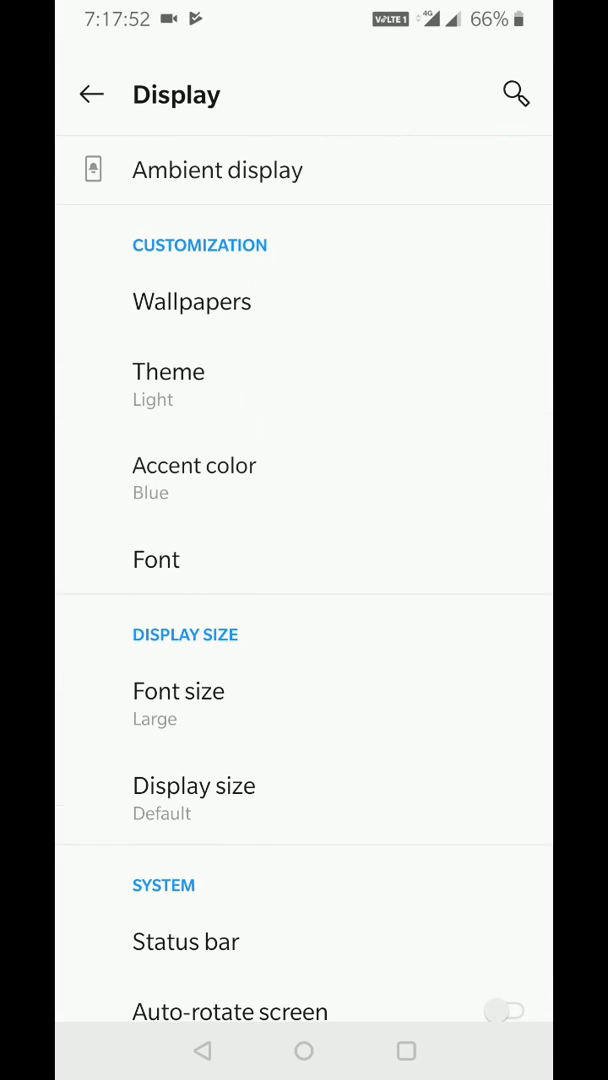
scroll(down, 3)
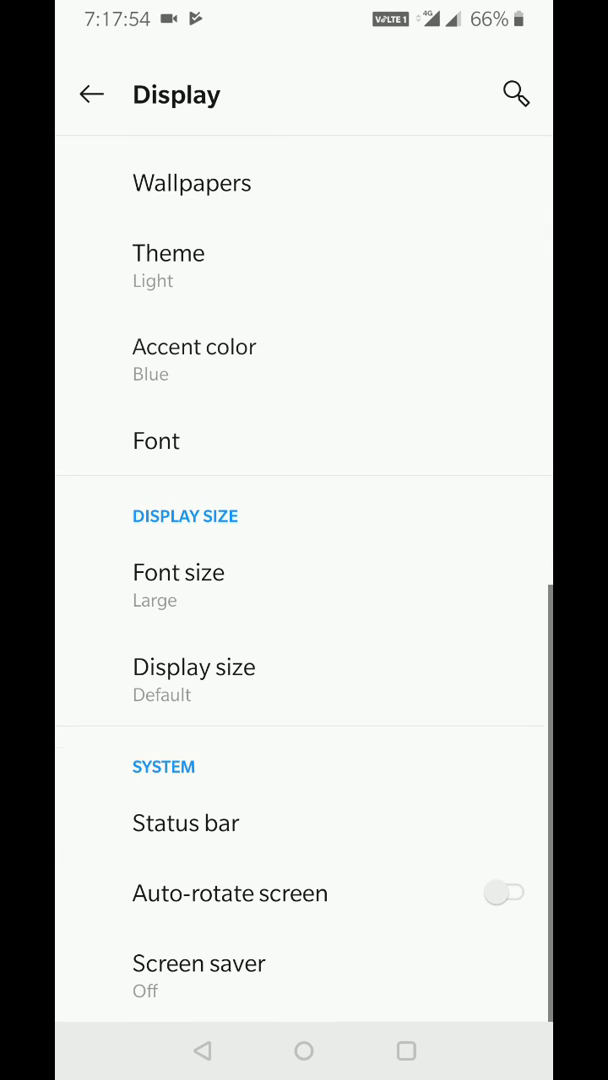
click(178, 572)
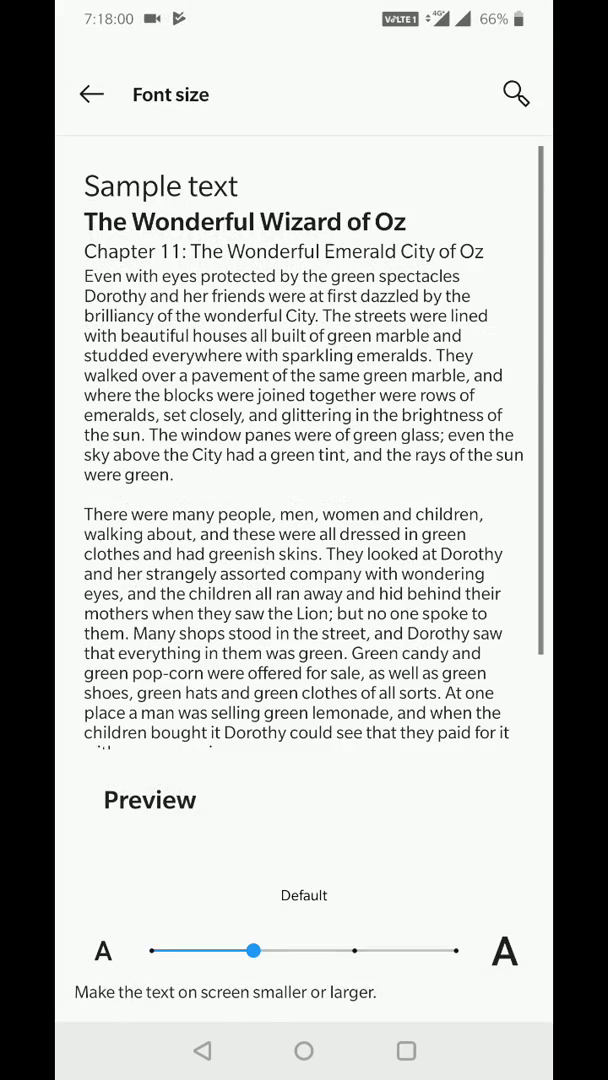
Set the font size to Large and go to the Display size setting.
drag(255, 950, 456, 909)
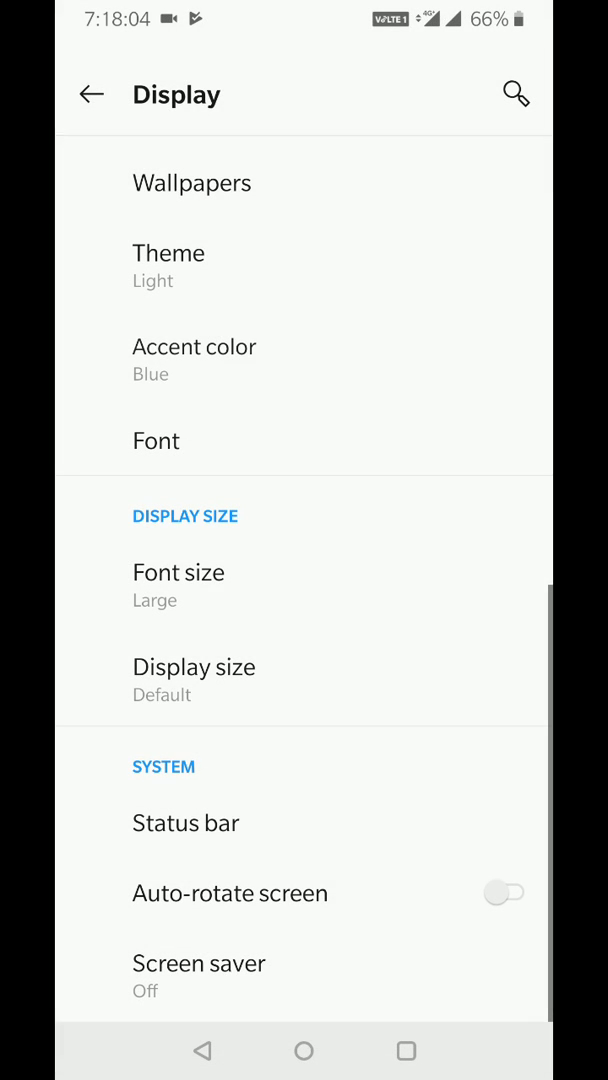
click(193, 667)
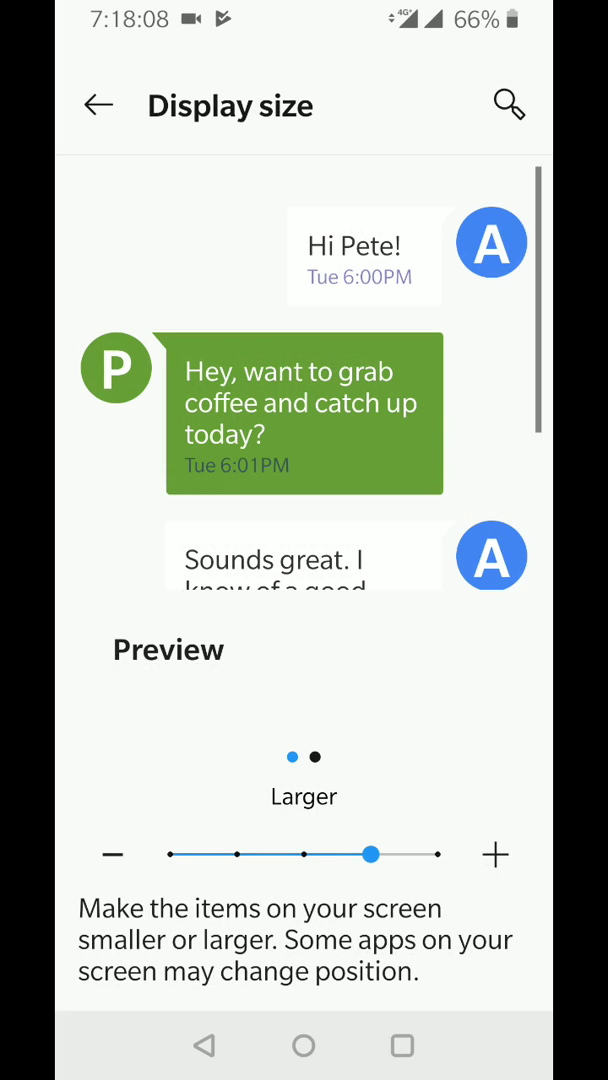
Set the Display size slider to Large to enlarge on-screen items.
drag(367, 854, 305, 864)
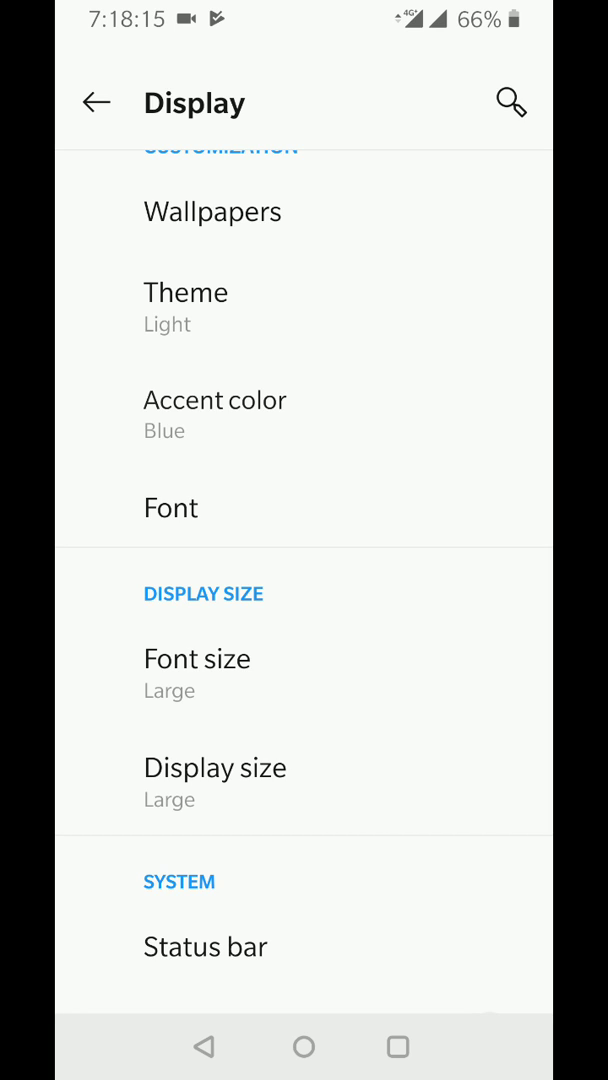
click(170, 507)
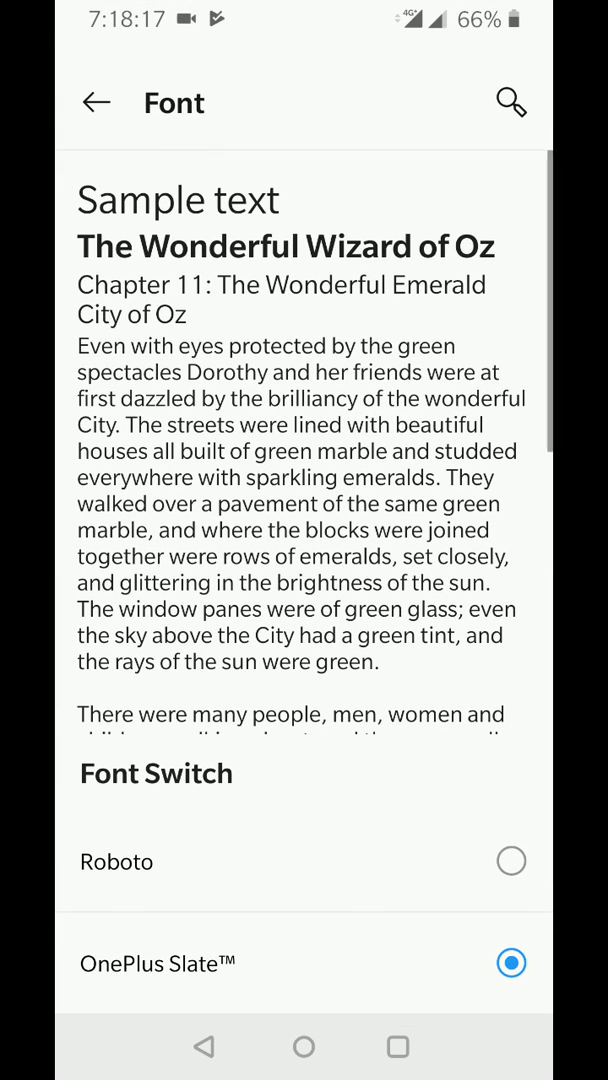
click(511, 861)
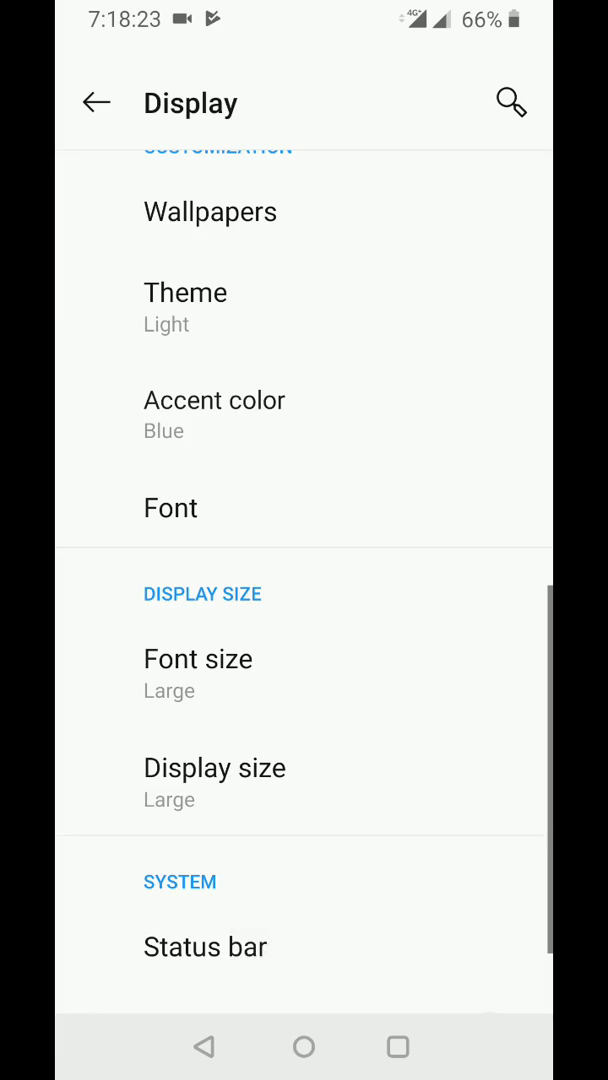
click(170, 508)
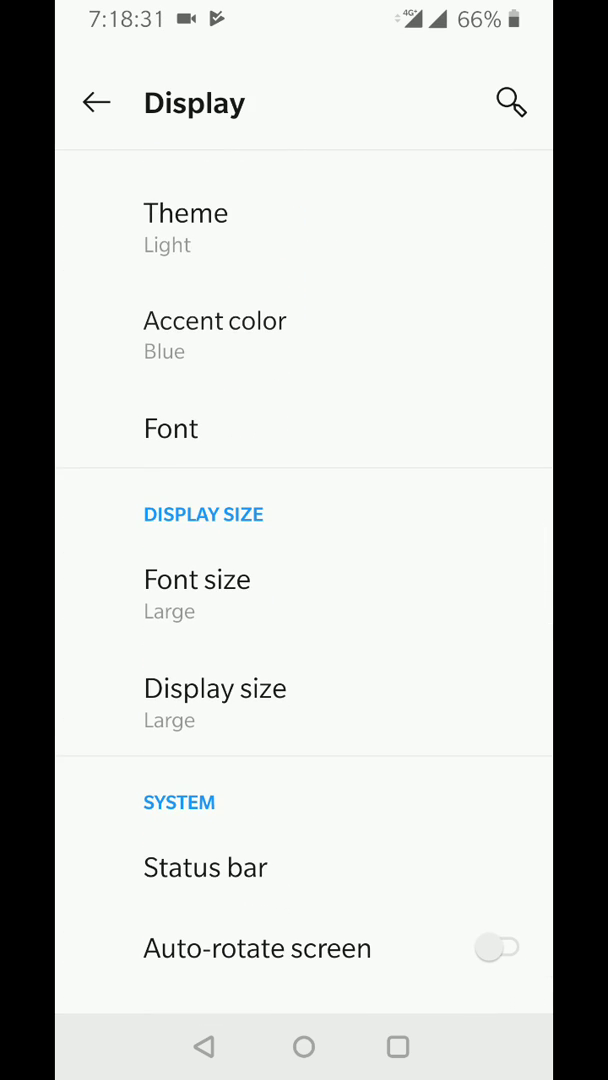
scroll(down, 3)
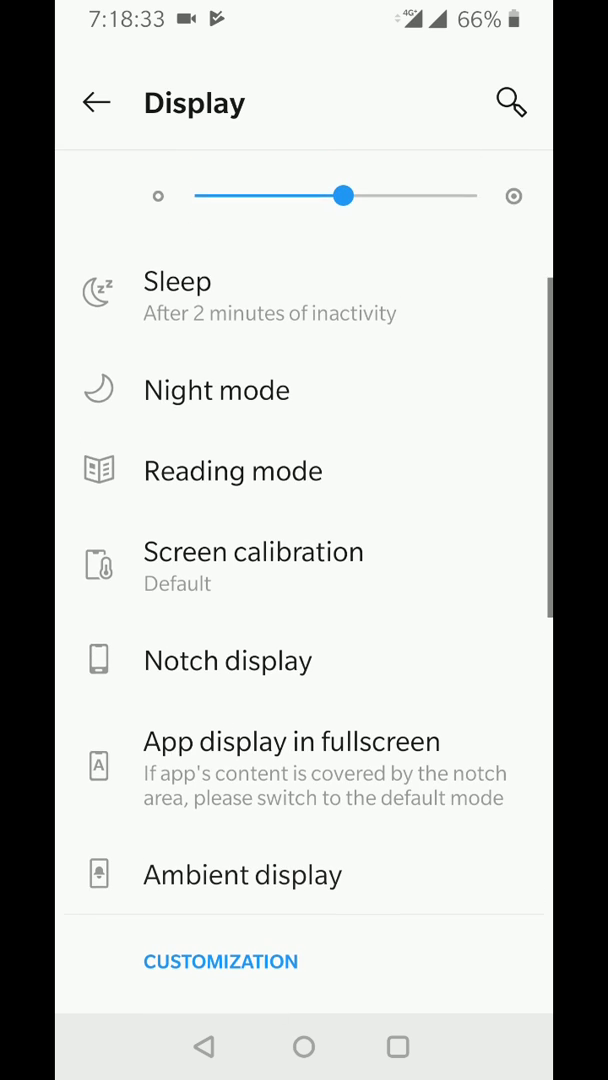